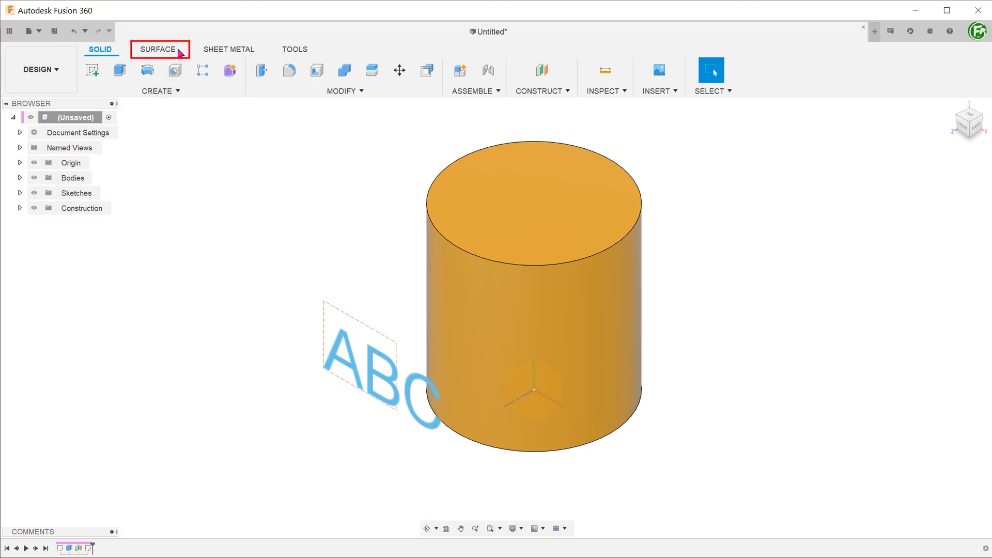
Step: Extrude the ABC text profile as surfaces -49 mm back through the cylinder
click(157, 91)
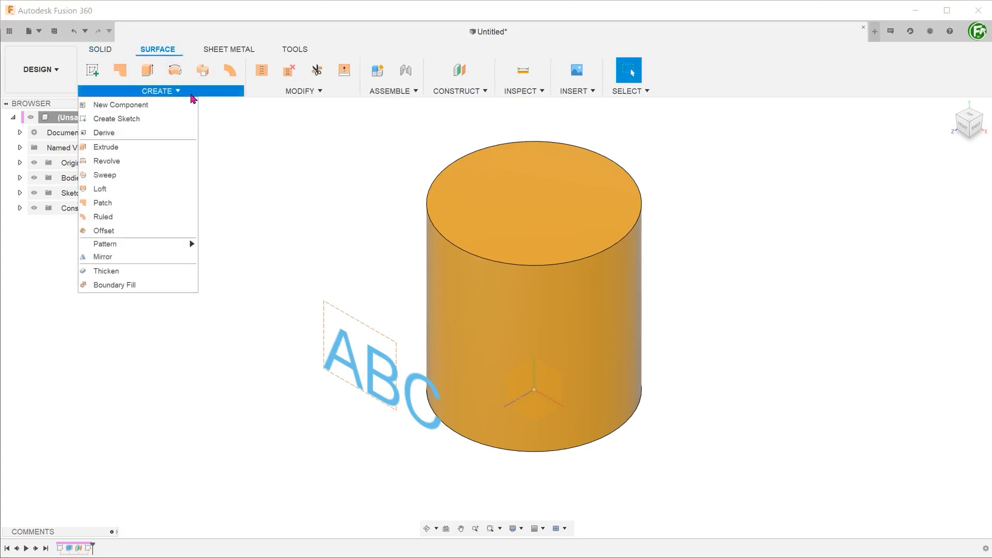
click(105, 146)
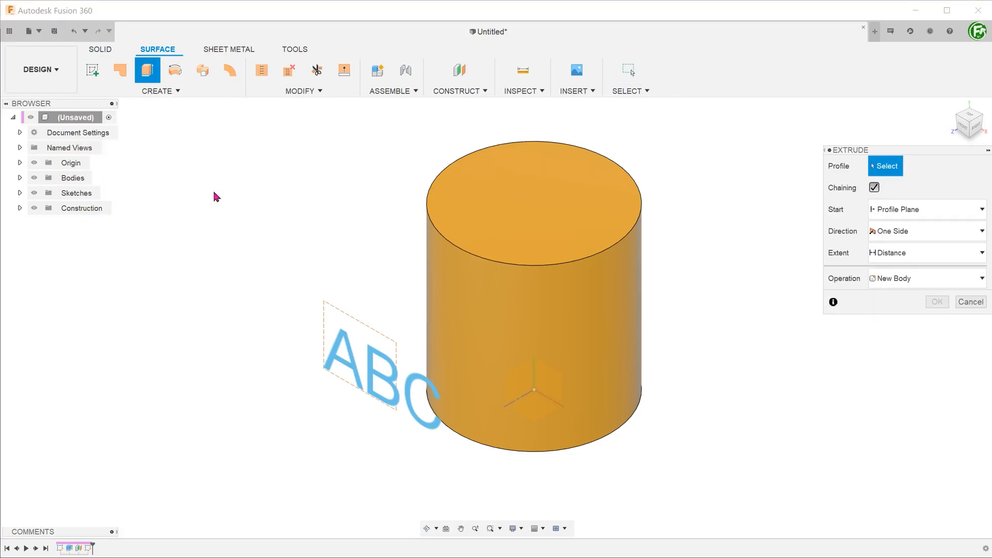
click(376, 370)
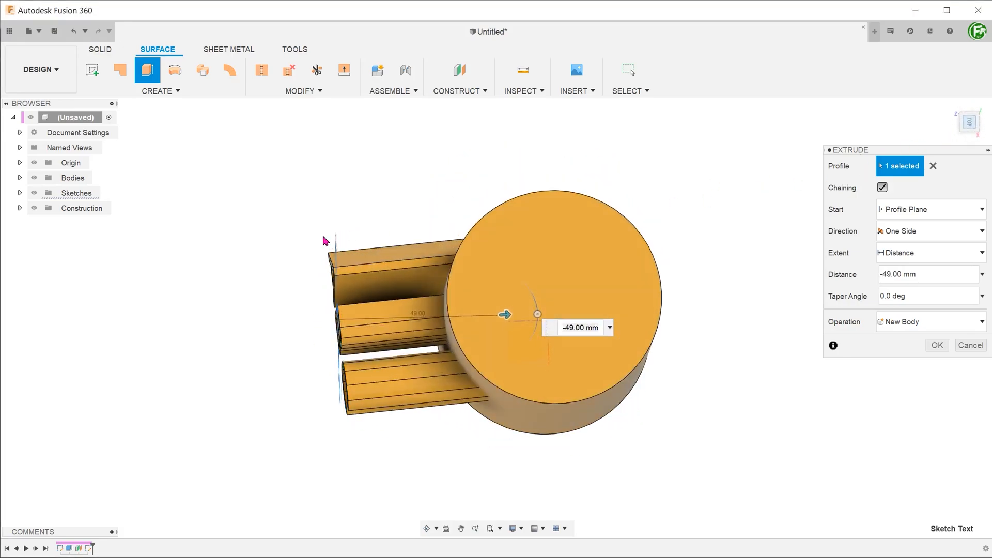
key(ctrl+7)
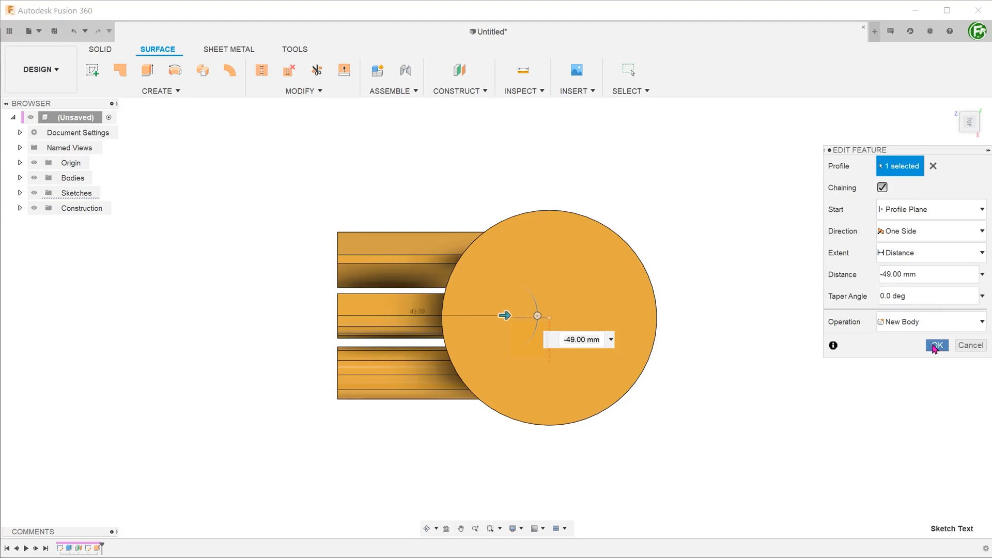
click(303, 91)
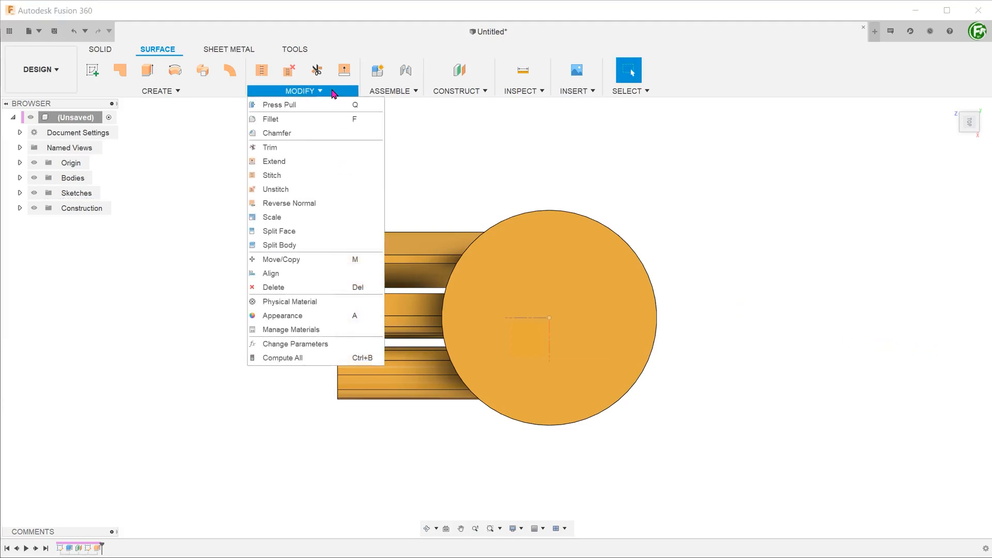
Step: Split the cylinder's side face with letter surface bodies Body2–Body7 as splitting tools
click(278, 231)
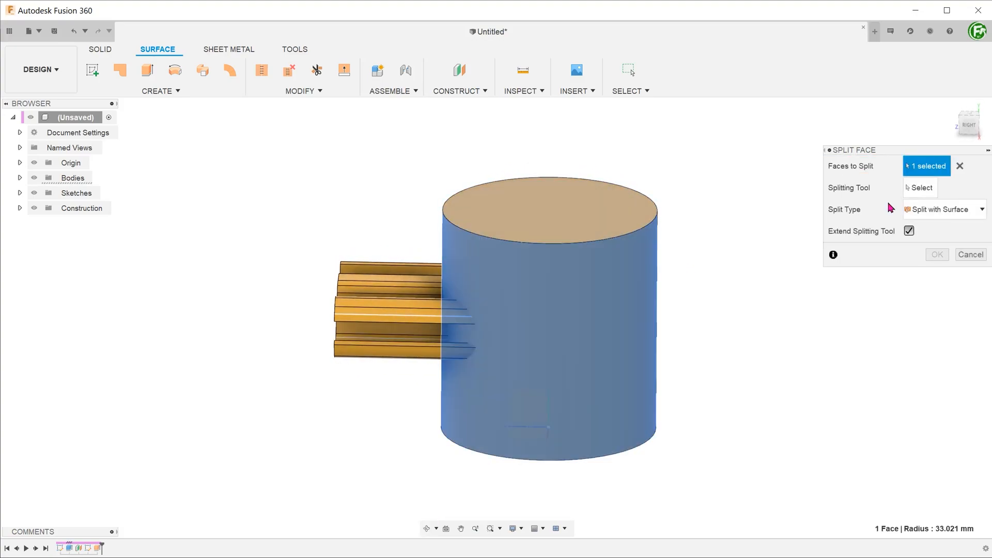
click(920, 187)
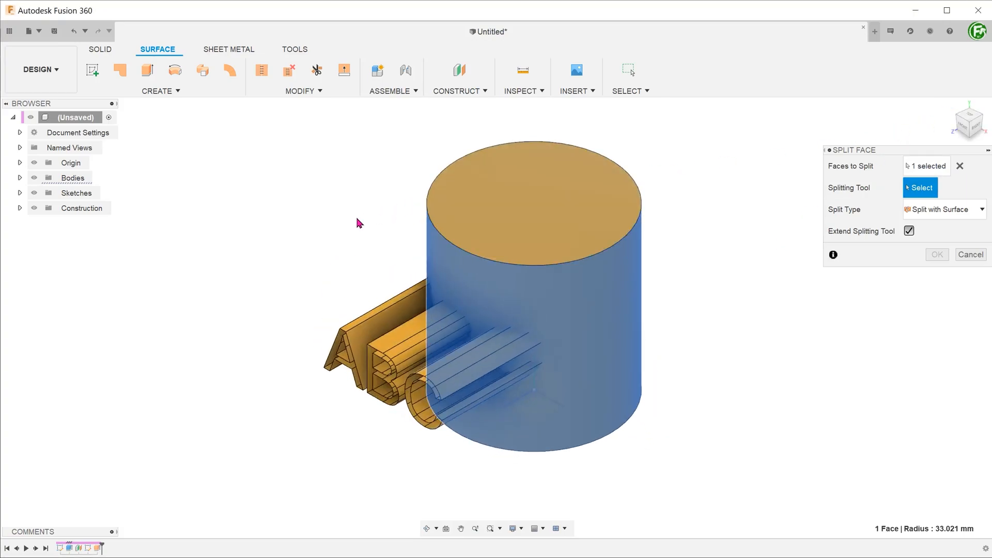
mouse_move(19, 185)
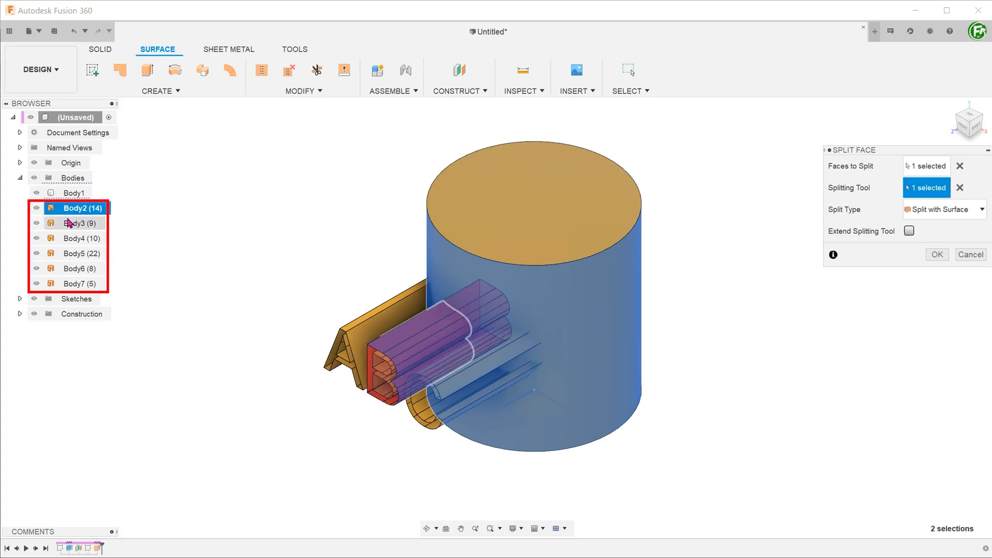
click(76, 269)
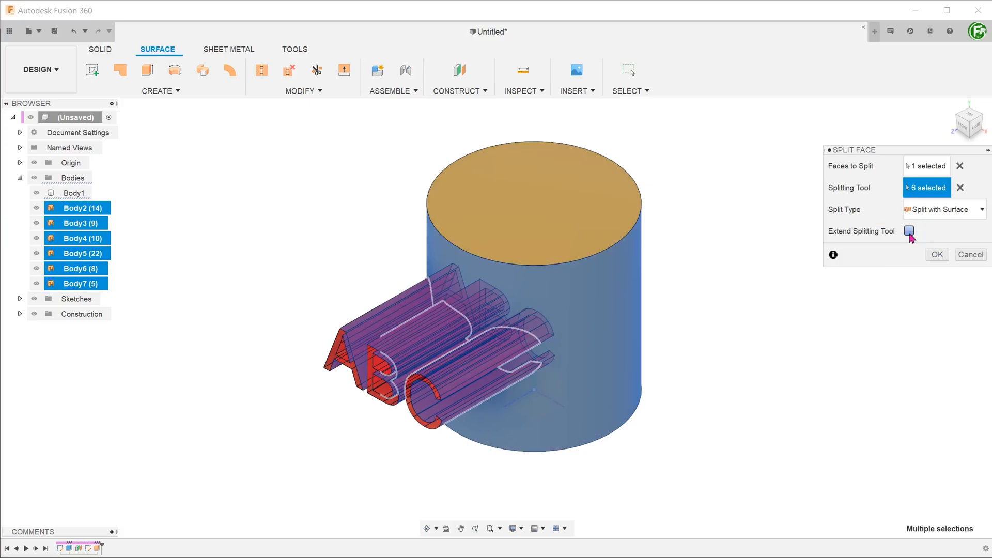
click(936, 254)
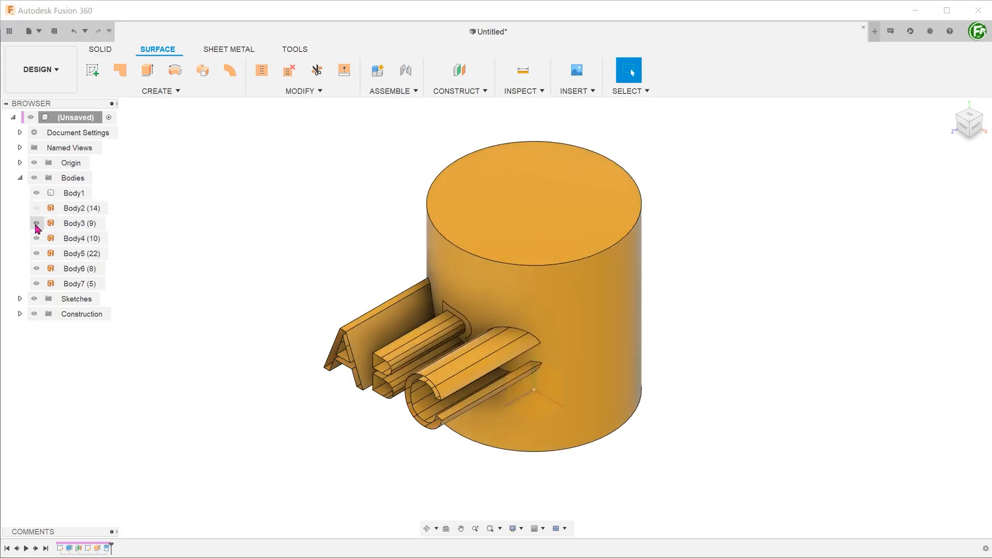
Step: Hide the letter surfaces and select the A, B, C faces in Offset Face at 0 mm
click(36, 223)
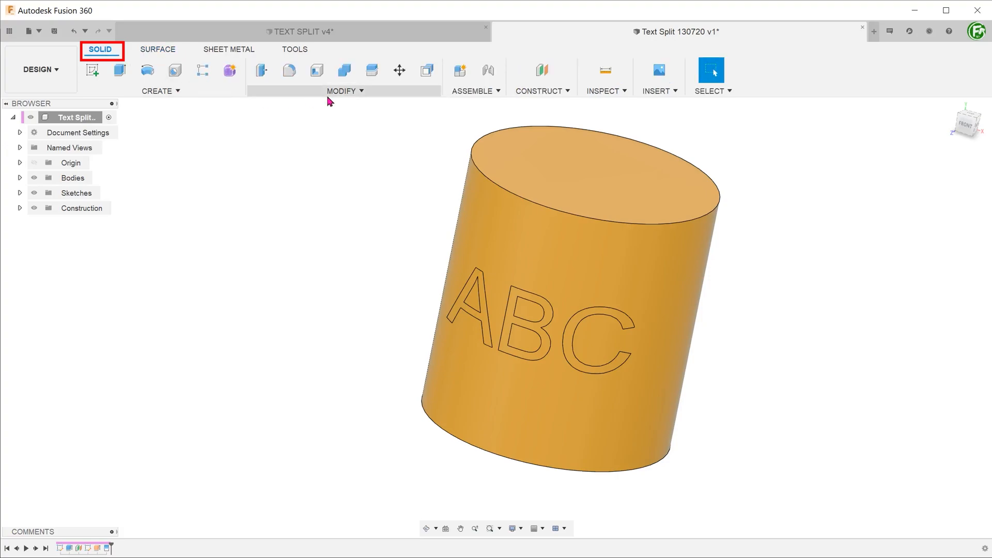
click(342, 91)
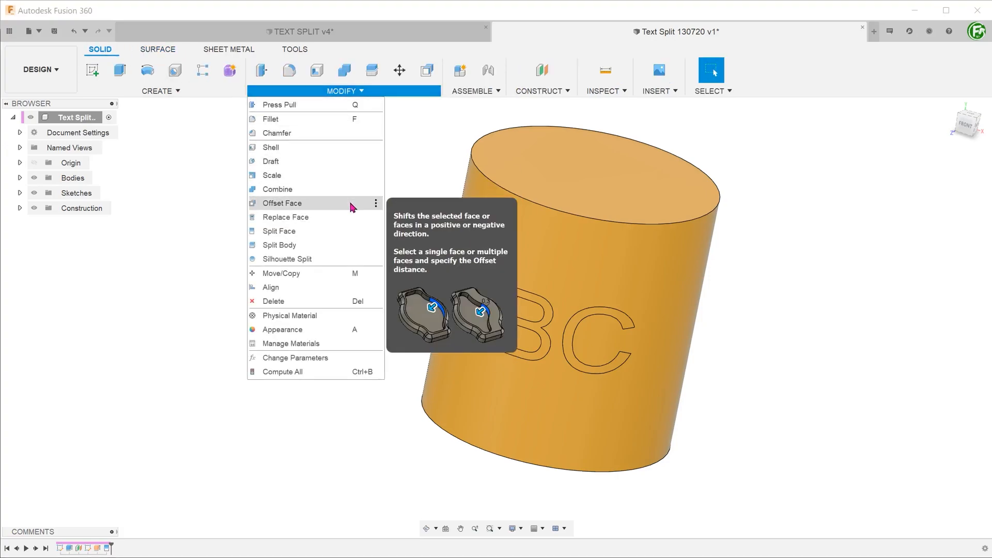
click(282, 203)
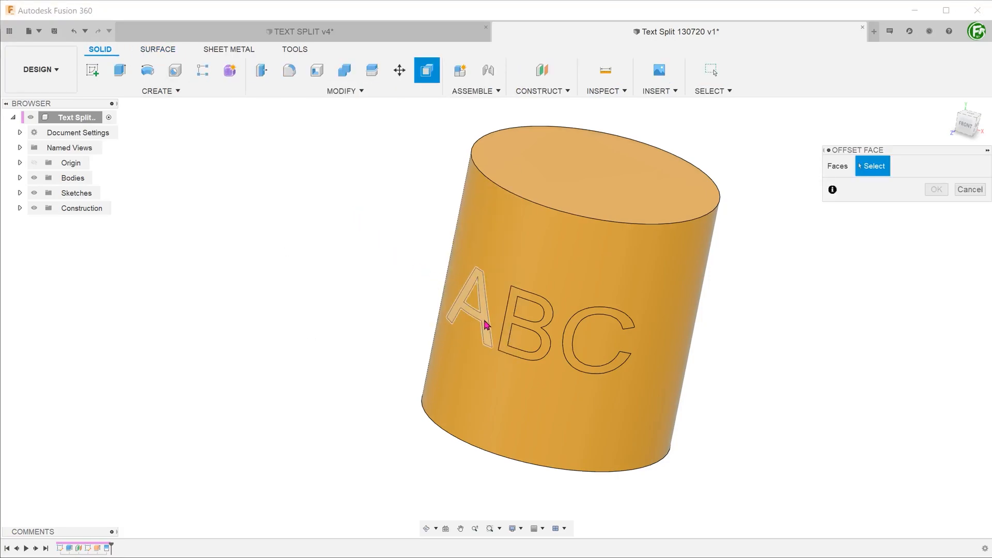
click(515, 337)
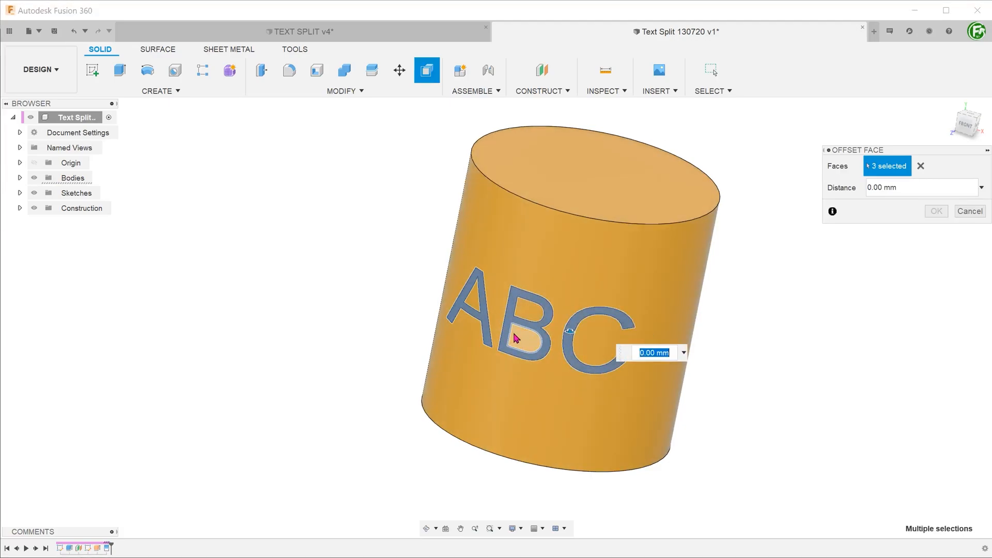